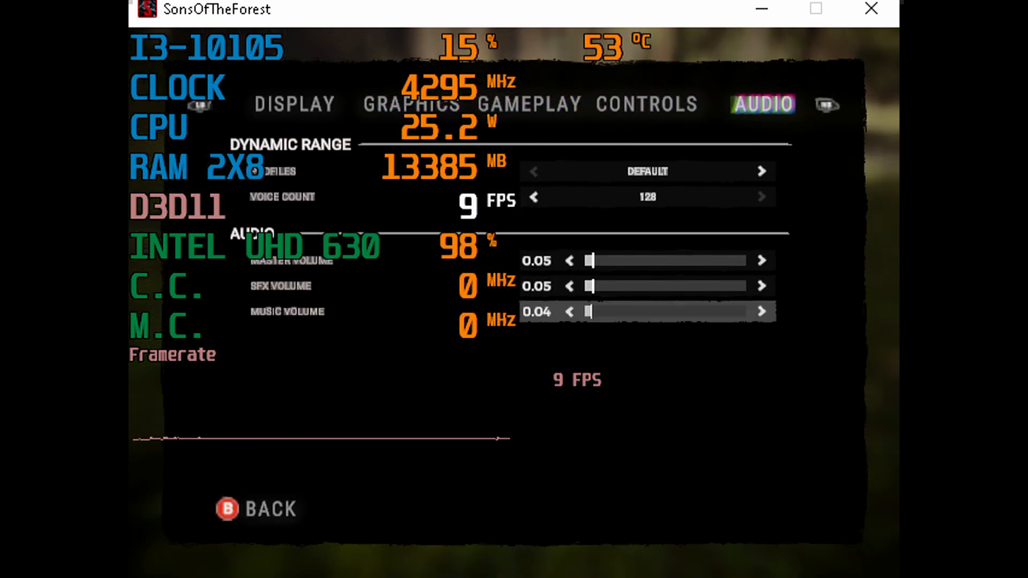
- Switch the Options menu to the Graphics quality settings showing the custom ultra-low preset
{"action": "left_click", "coordinate": [293, 104]}
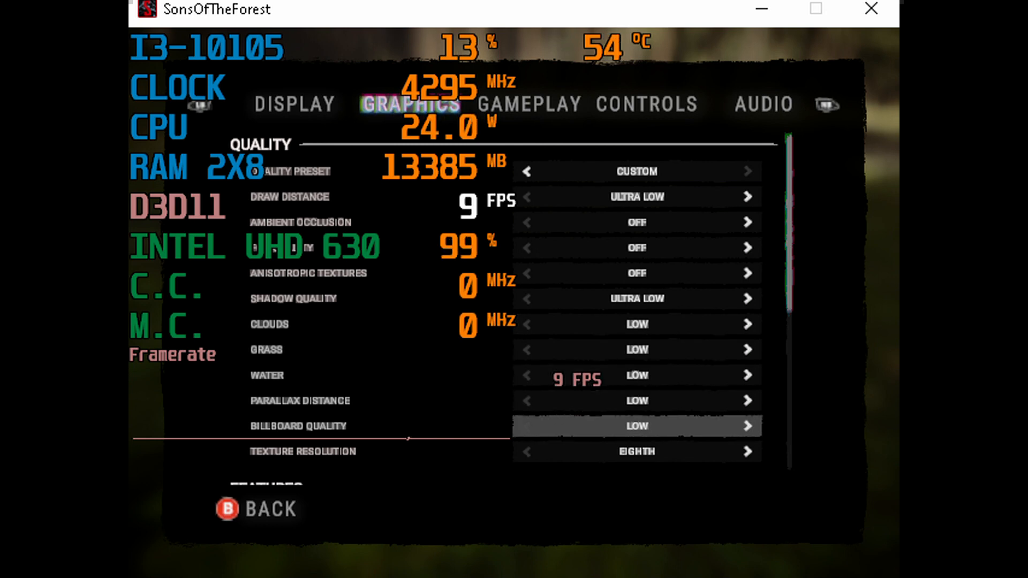
{"action": "scroll", "scroll_direction": "down", "scroll_amount": 3}
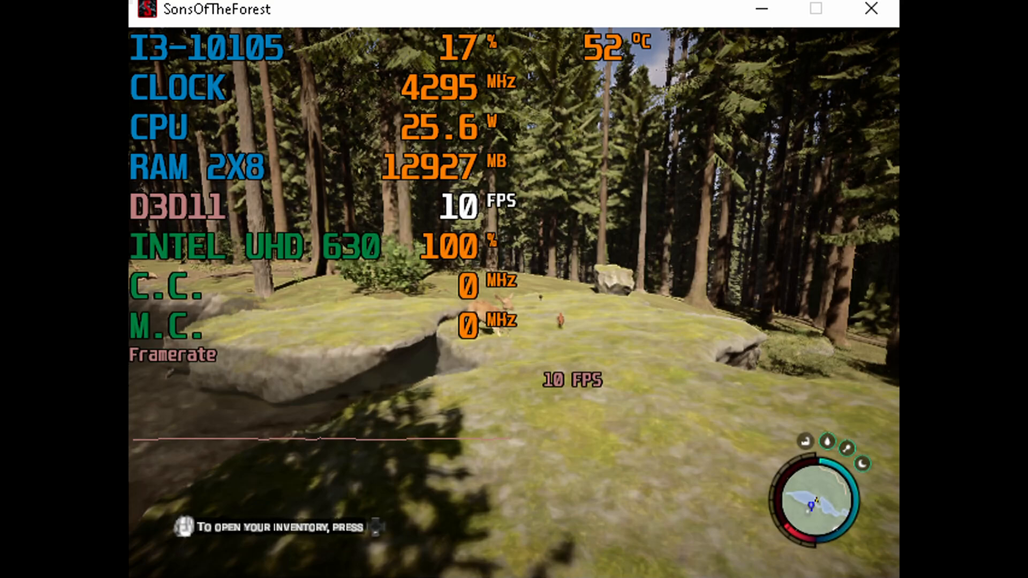
{"action": "mouse_move", "coordinate": [514, 289]}
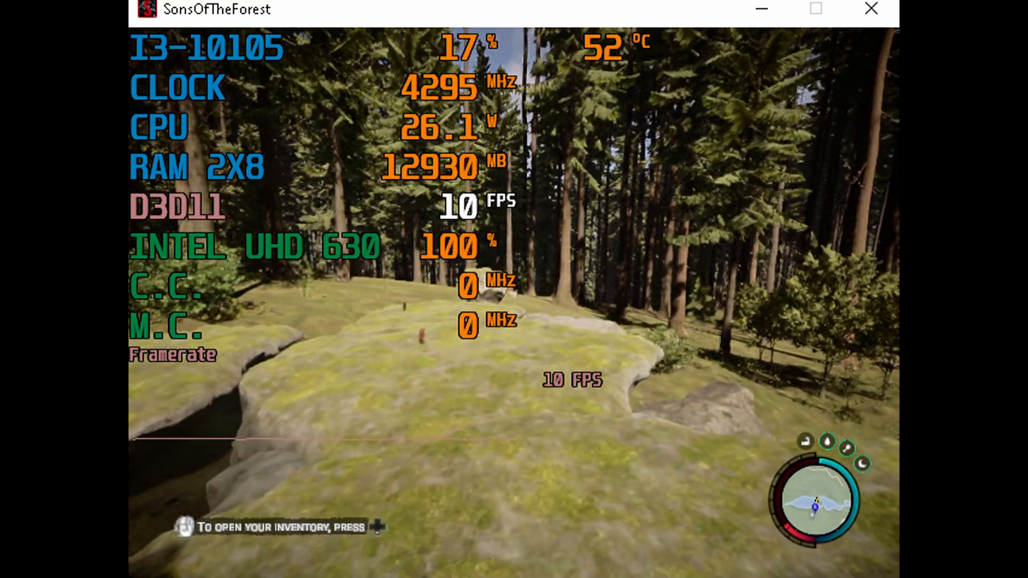